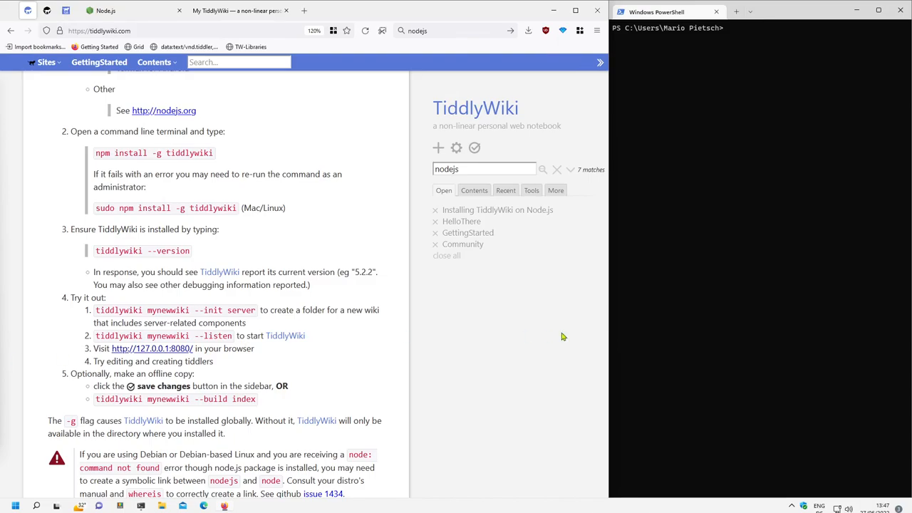
mouse_move(737, 264)
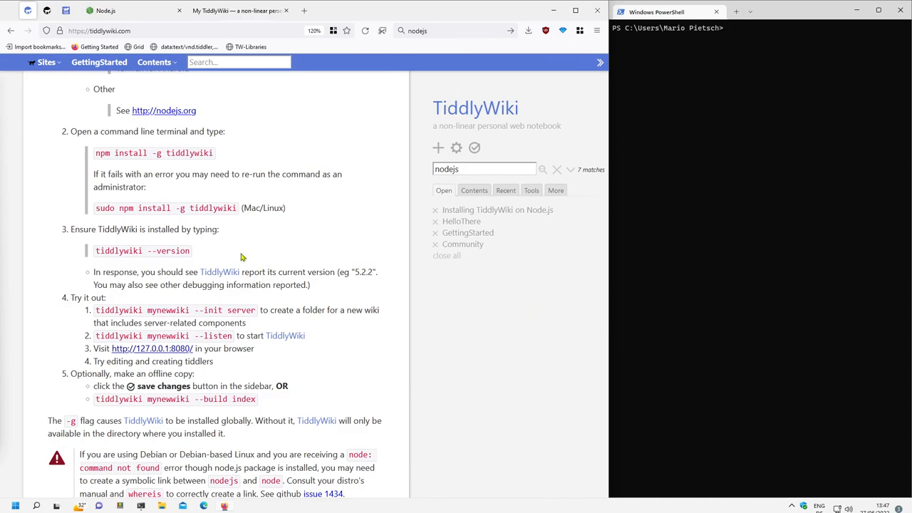
Step: Run the version check with tiddlywiki.cmd (reports 5.2.2), then with tiddlywiki.ps1 (scripts disabled)
double_click(141, 250)
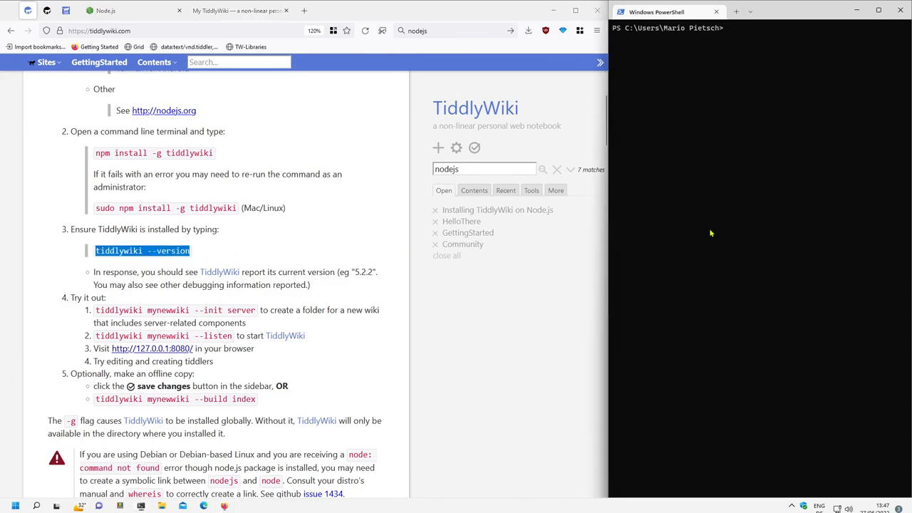
text(tiddlywiki.cmd)
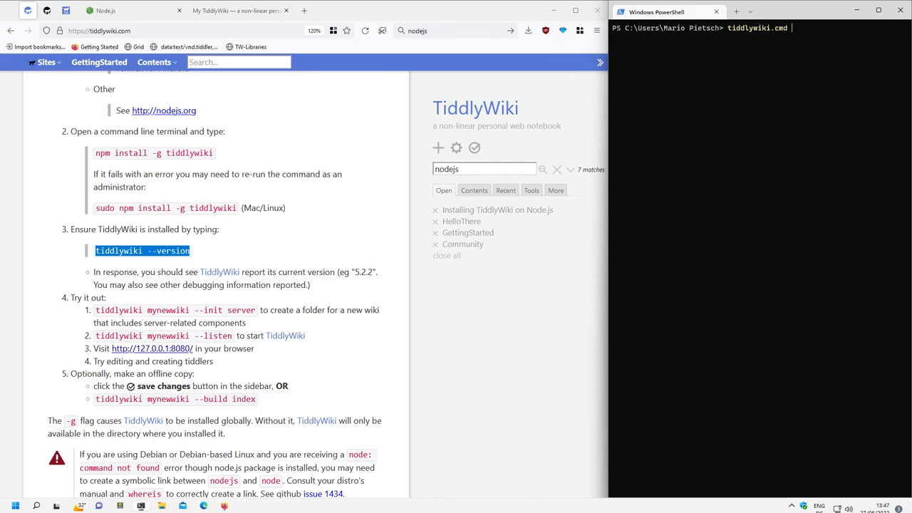
text(--verion)
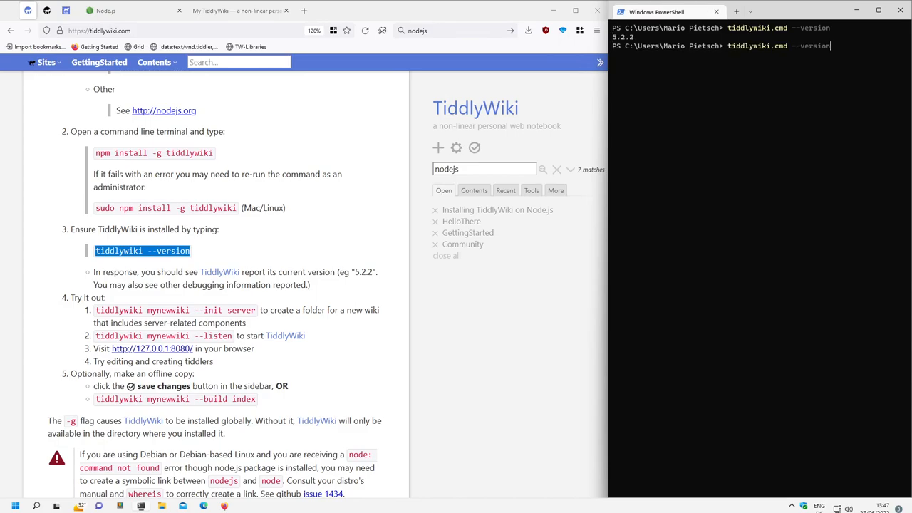
key(Backspace)
text(ps1)
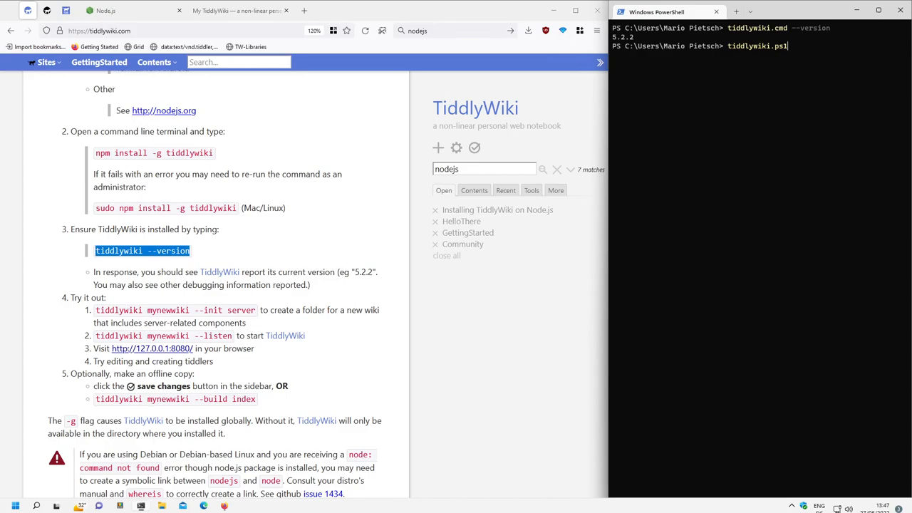
text(..ver)
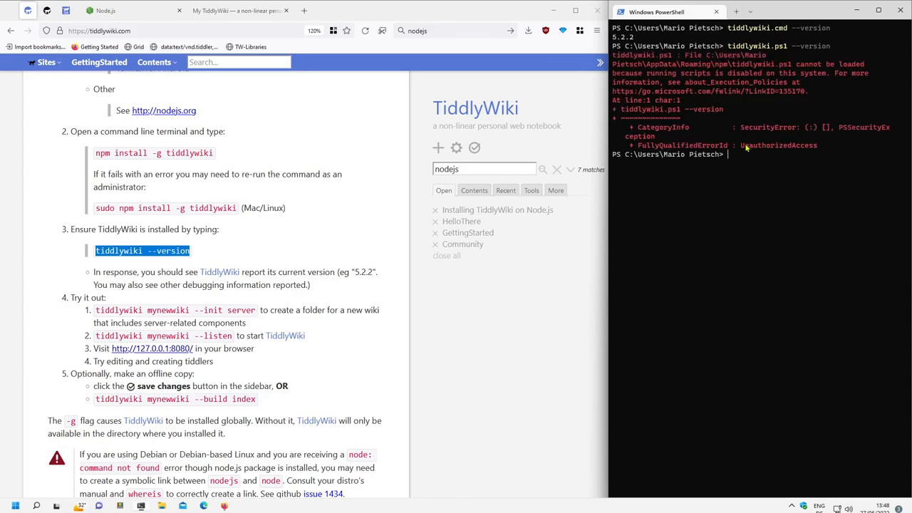
double_click(767, 127)
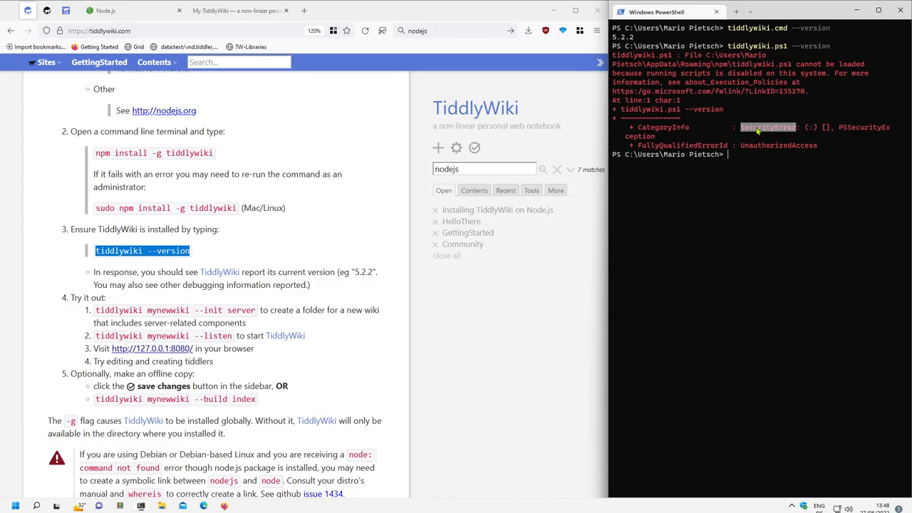
mouse_move(803, 99)
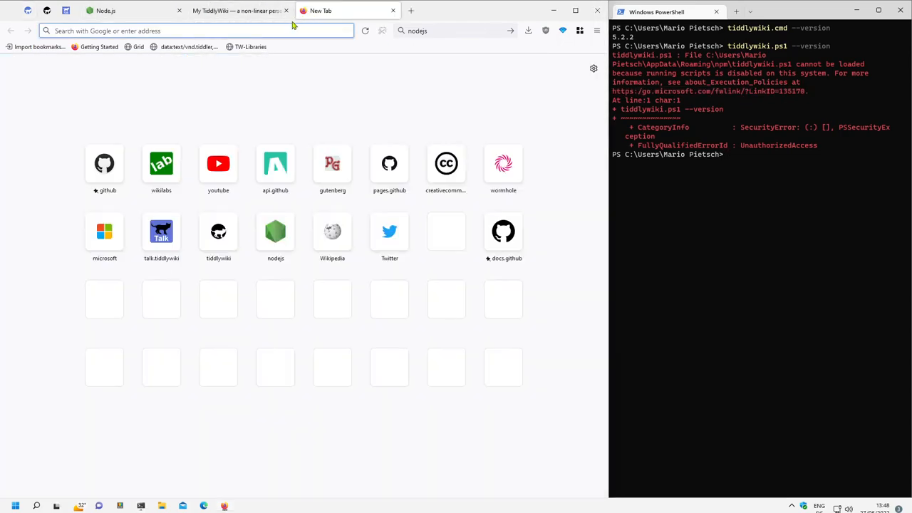
text(https://go.microsoft.com/fwlink/?LinkID=135170.)
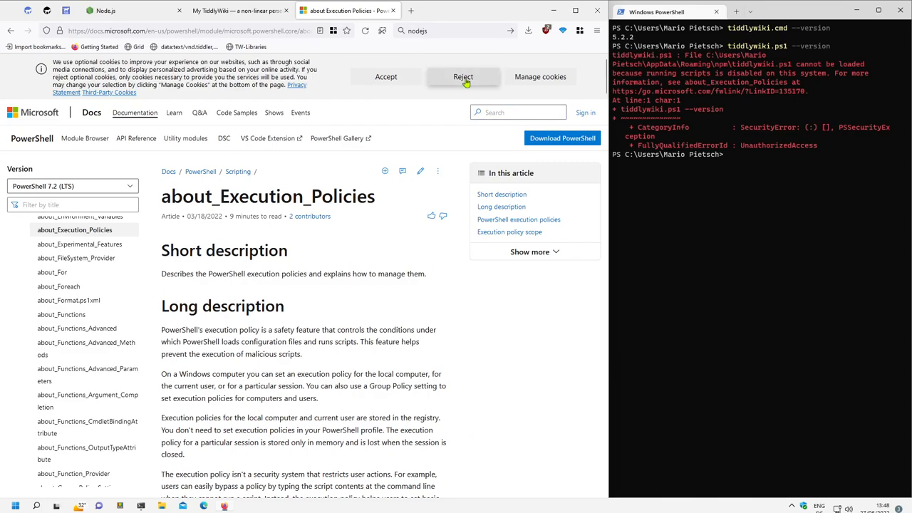
Step: Reject optional cookies and read down to the RemoteSigned policy description
click(463, 77)
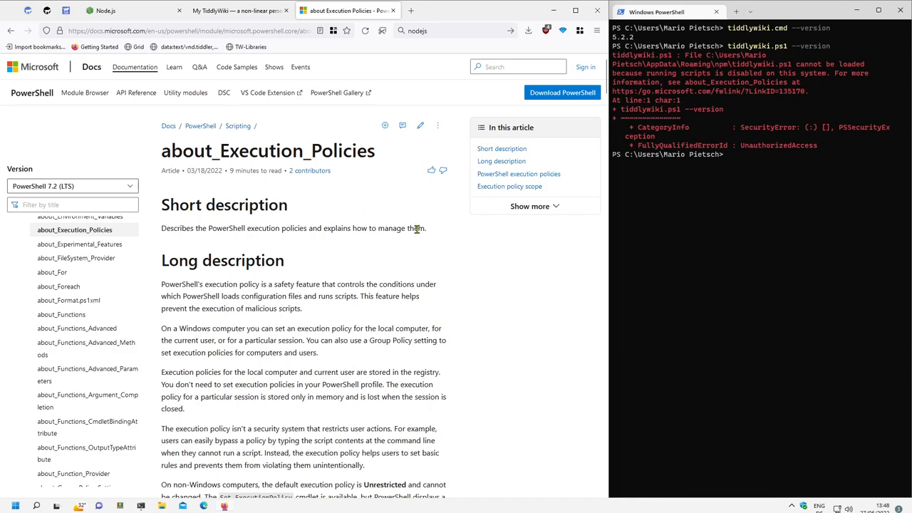
scroll(down, 3)
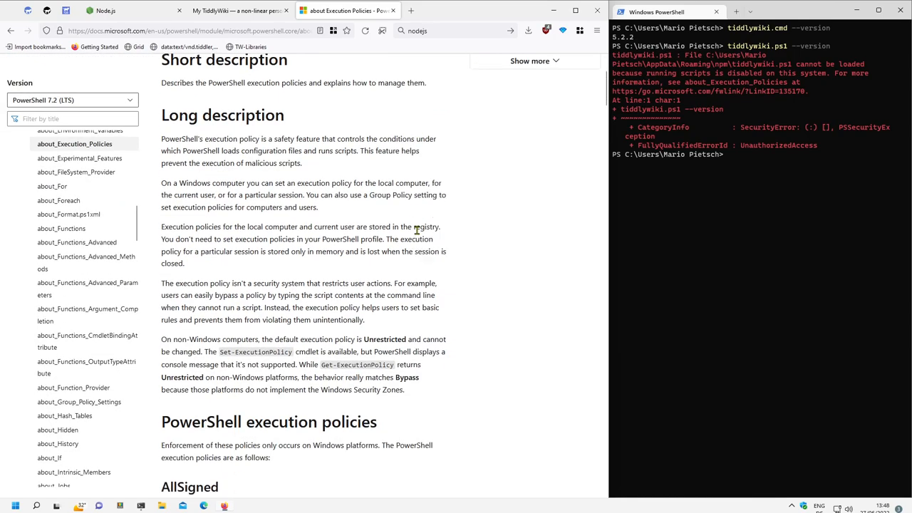
scroll(down, 3)
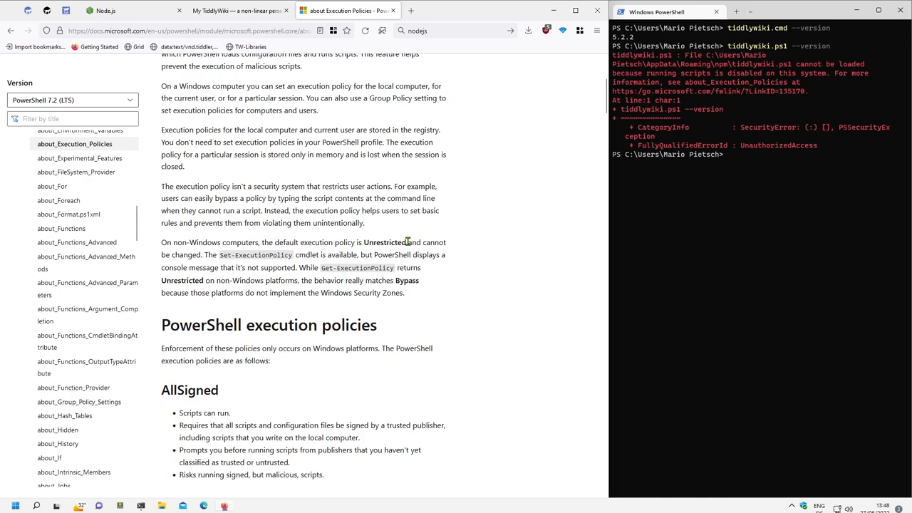
scroll(down, 3)
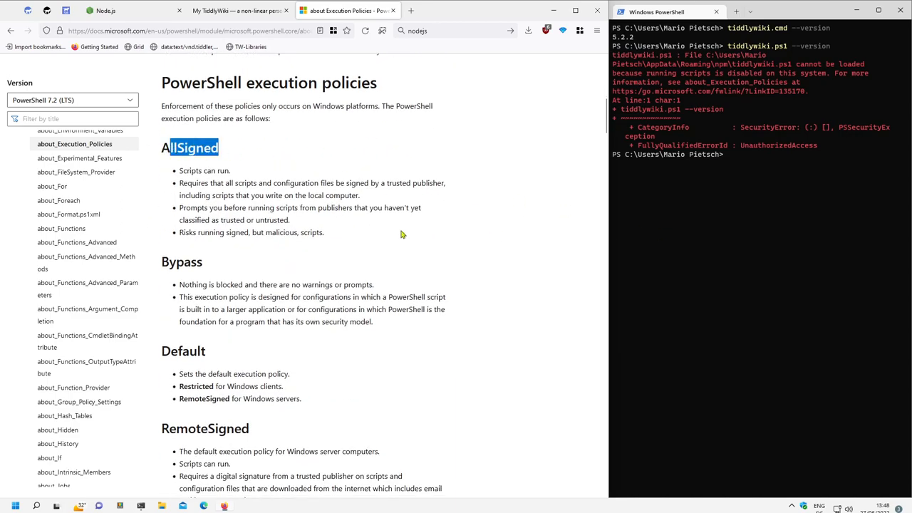
mouse_move(398, 230)
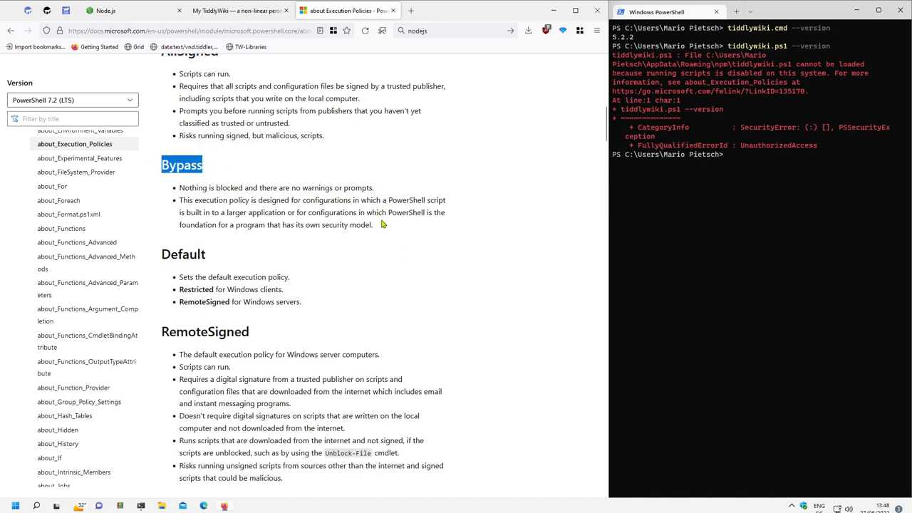
mouse_move(285, 187)
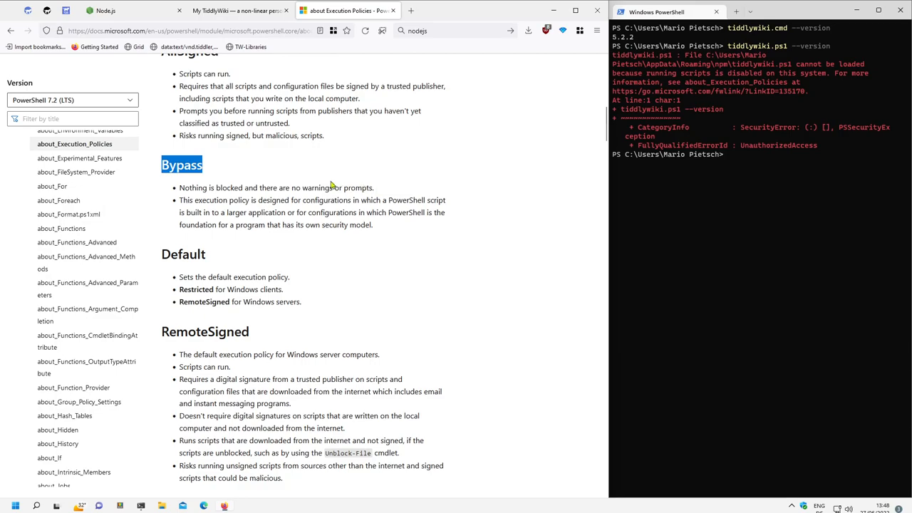
scroll(down, 3)
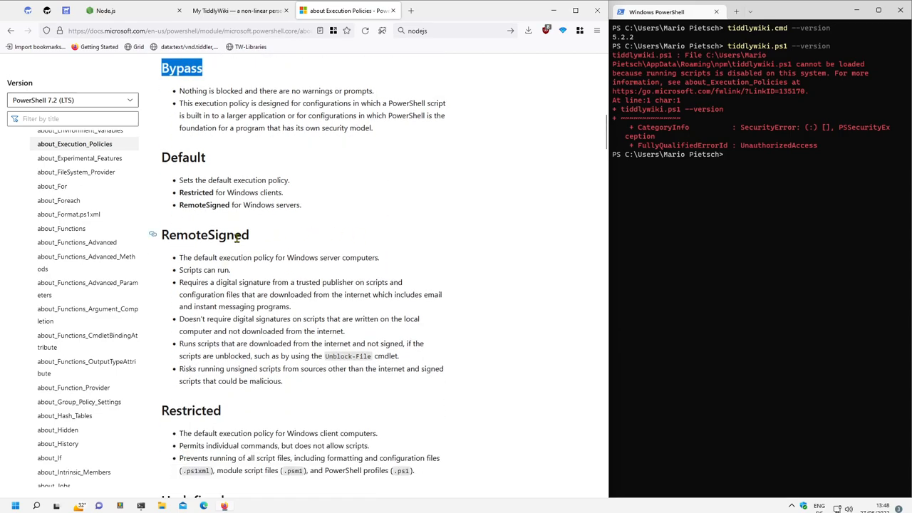
double_click(204, 235)
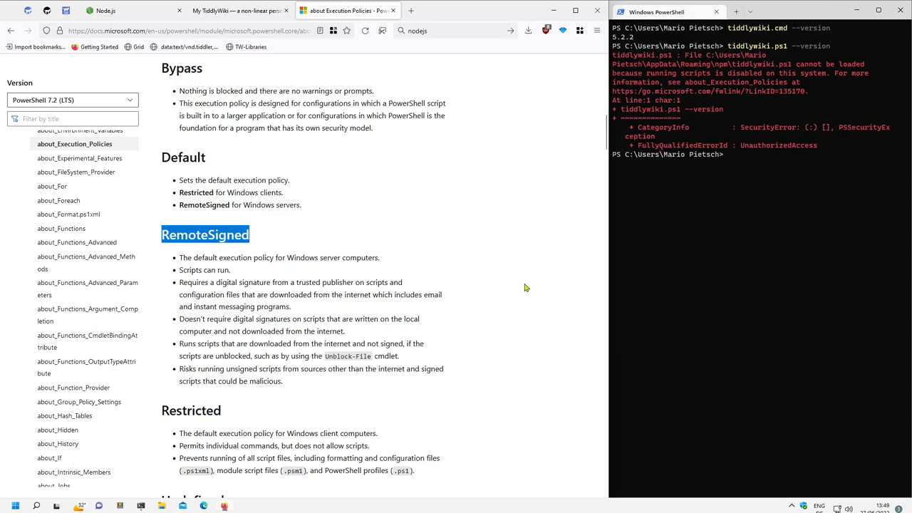
mouse_move(526, 276)
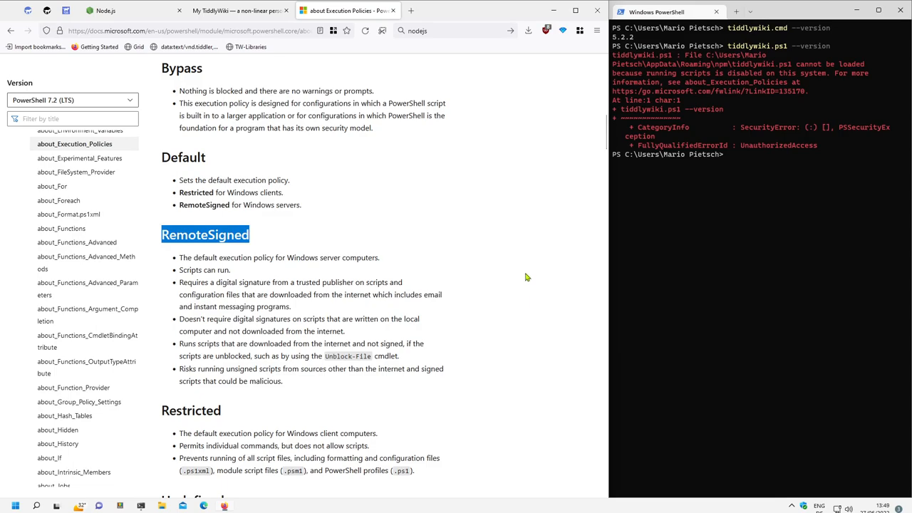
Step: Read on through the scopes and select the Get-ExecutionPolicy -List example
scroll(down, 3)
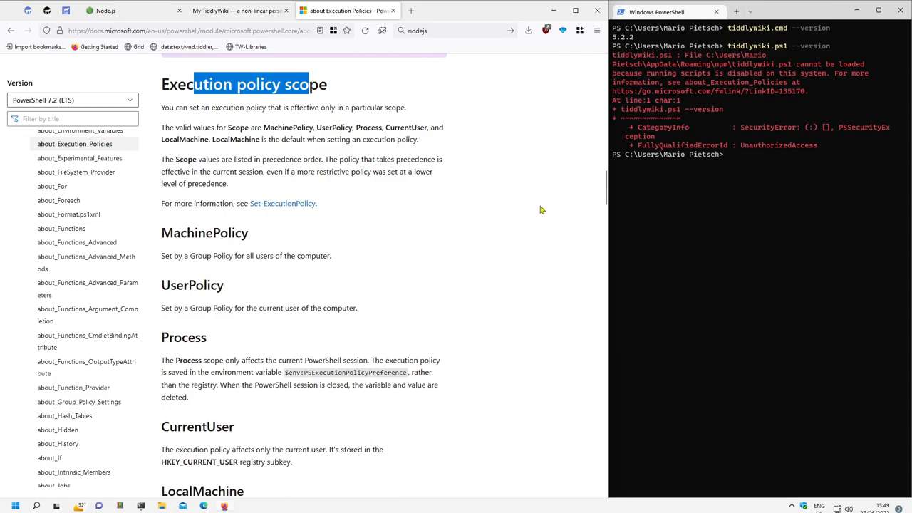
scroll(down, 3)
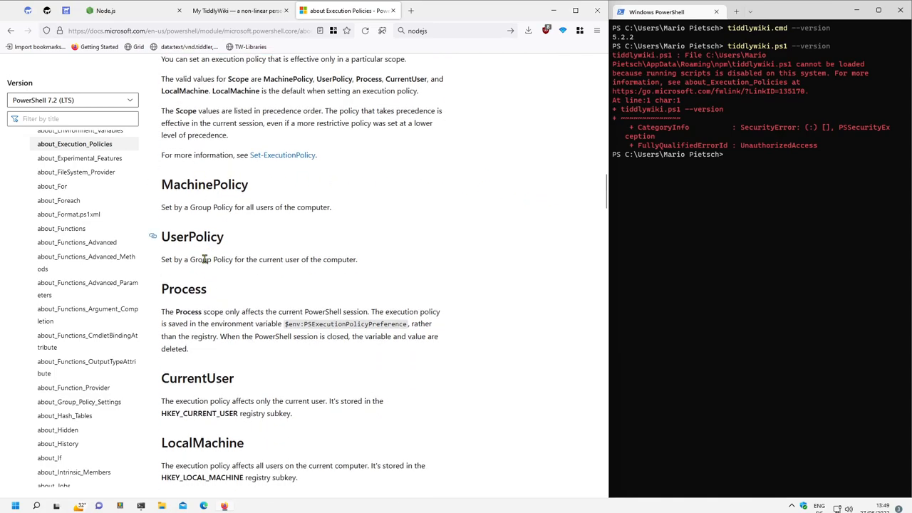
scroll(down, 3)
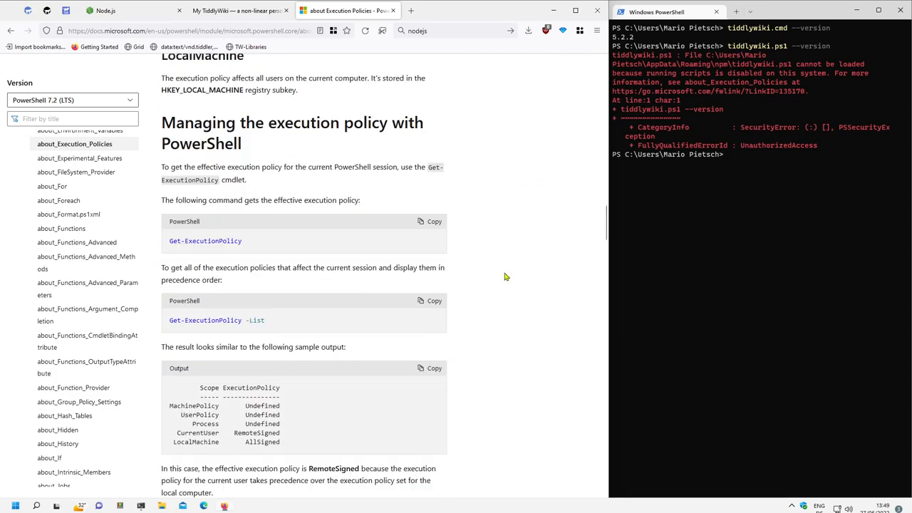
scroll(down, 3)
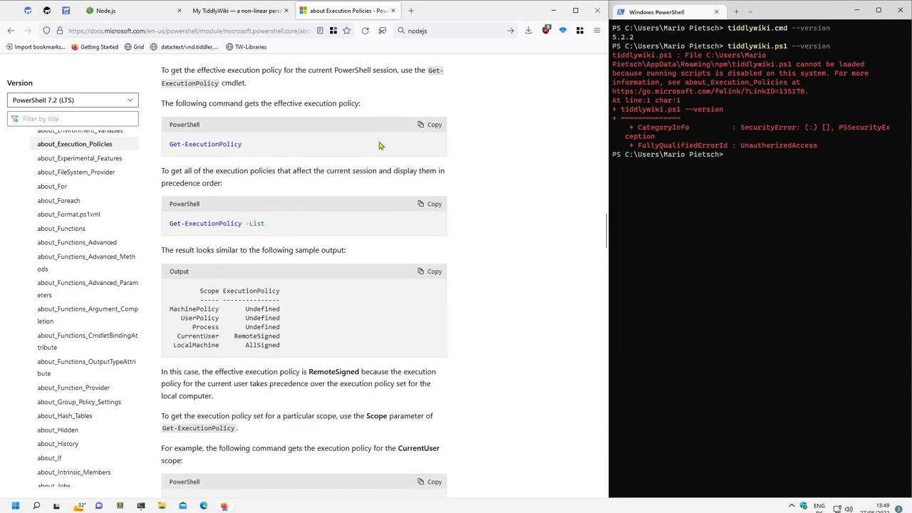
triple_click(216, 223)
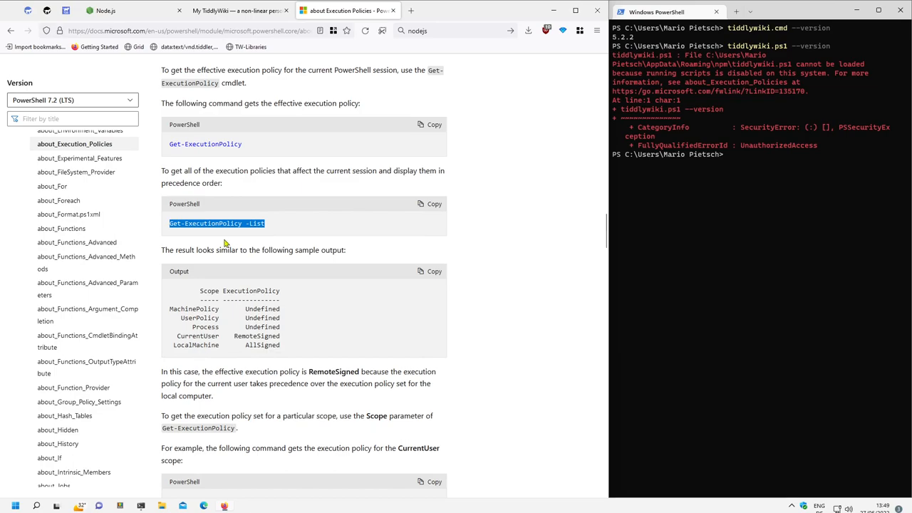
mouse_move(272, 233)
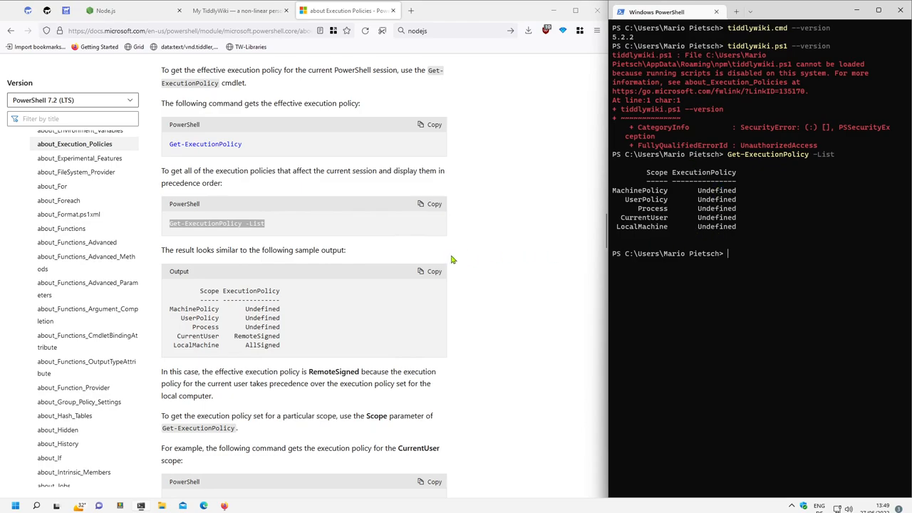
mouse_move(468, 273)
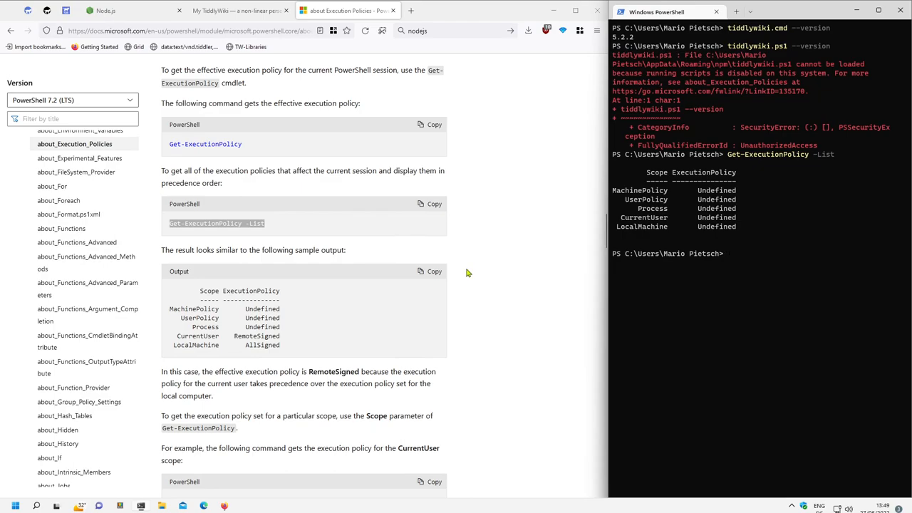
Step: Run Get-ExecutionPolicy -List, showing every scope Undefined, and scroll the docs onward
scroll(down, 3)
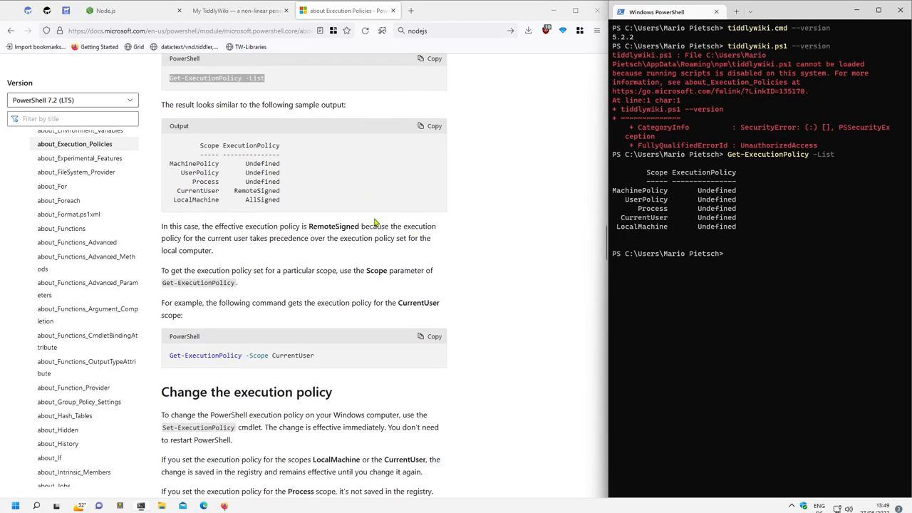
Step: Run Set-ExecutionPolicy -ExecutionPolicy RemoteSigned, which fails with a registry permission-denied error
scroll(down, 3)
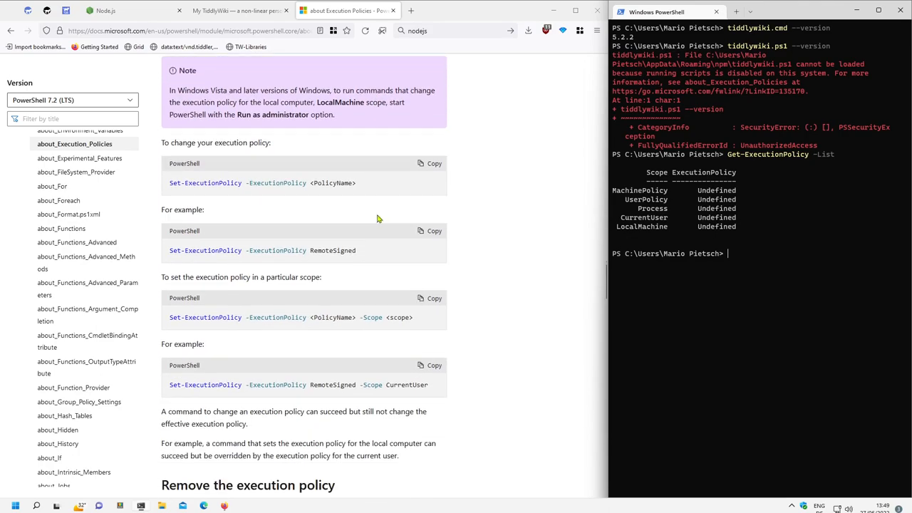
scroll(down, 3)
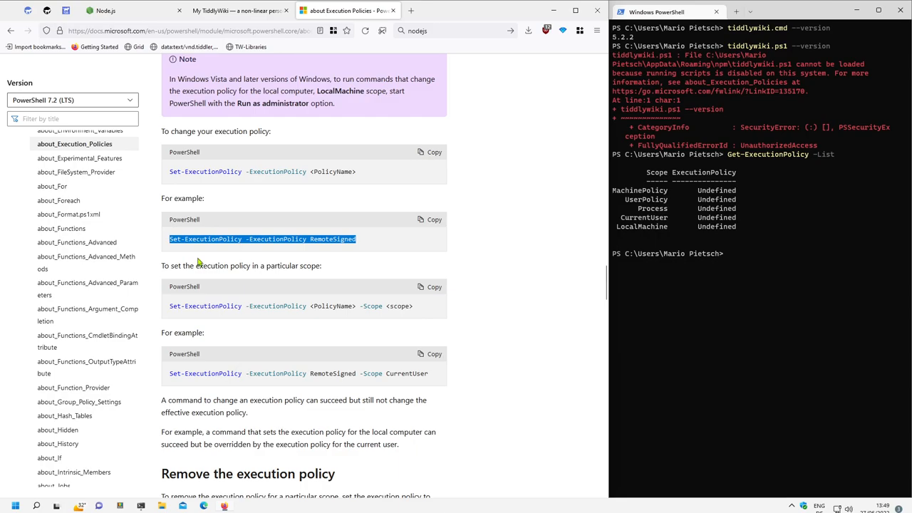
mouse_move(339, 247)
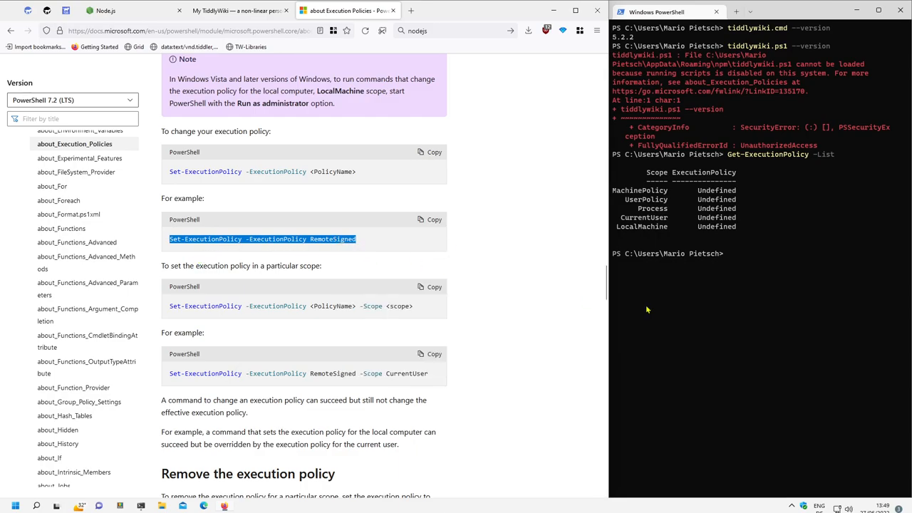
text(Set-ExecutionPolicy -ExecutionPolicy RemoteSigned)
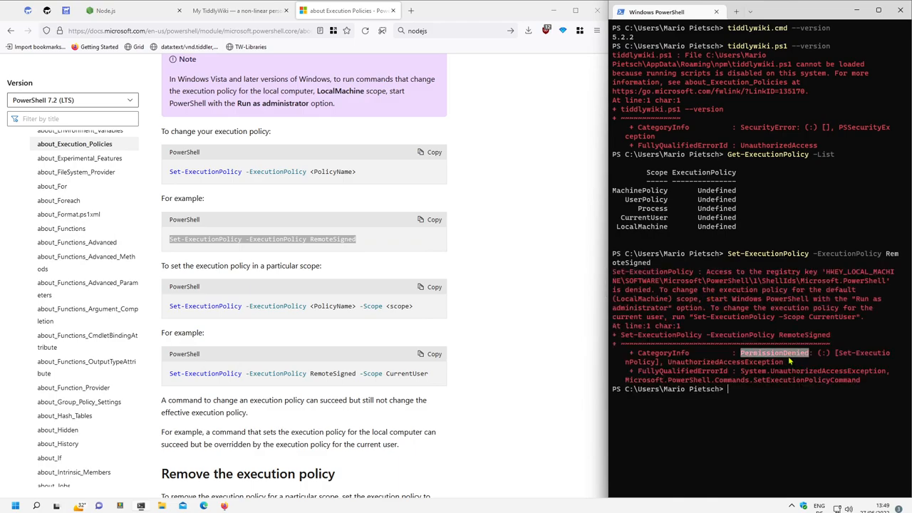
mouse_move(815, 227)
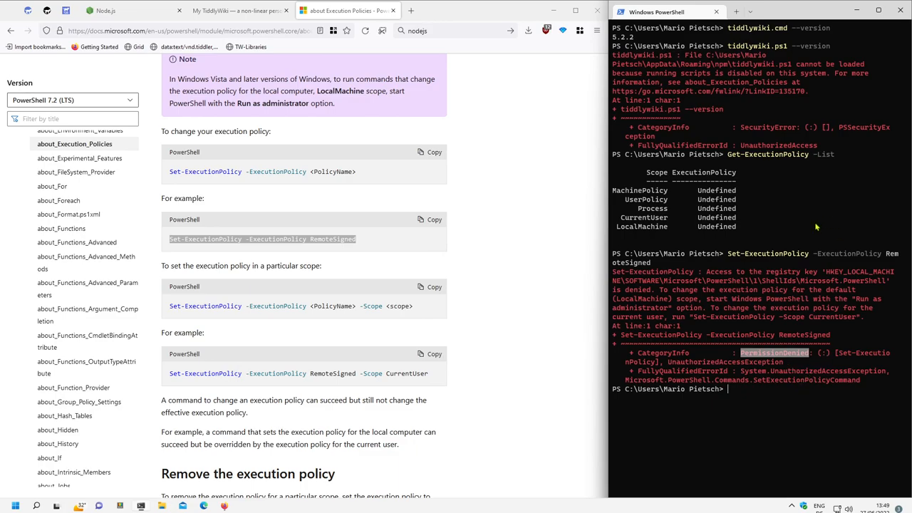
mouse_move(829, 390)
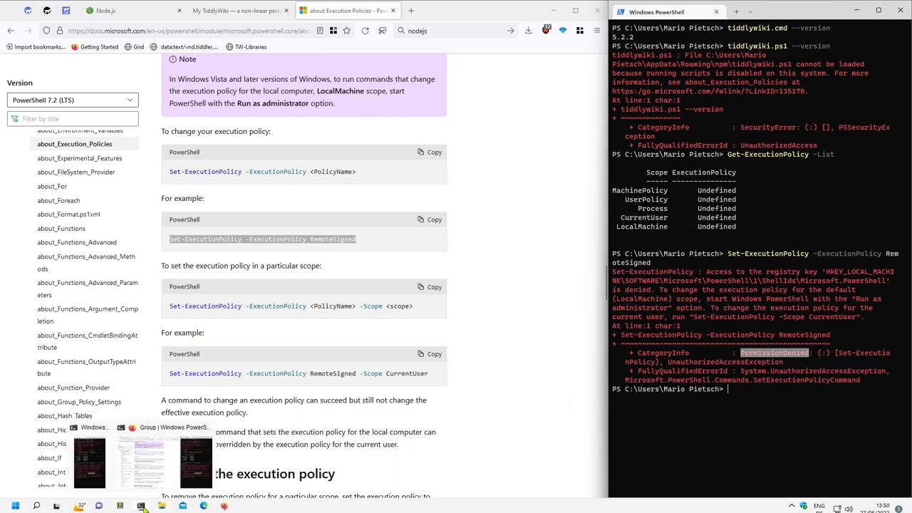
Step: Launch Windows Terminal as administrator and run Set-ExecutionPolicy RemoteSigned without error
right_click(120, 505)
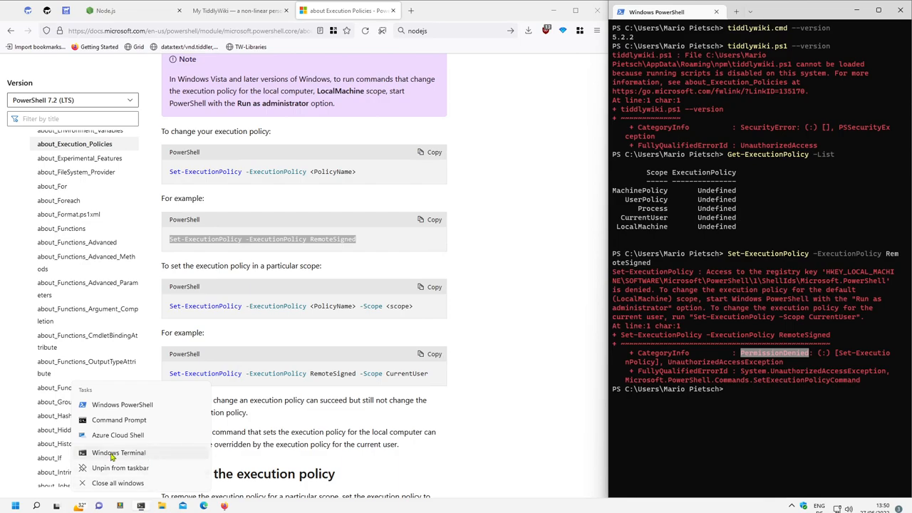
mouse_move(118, 453)
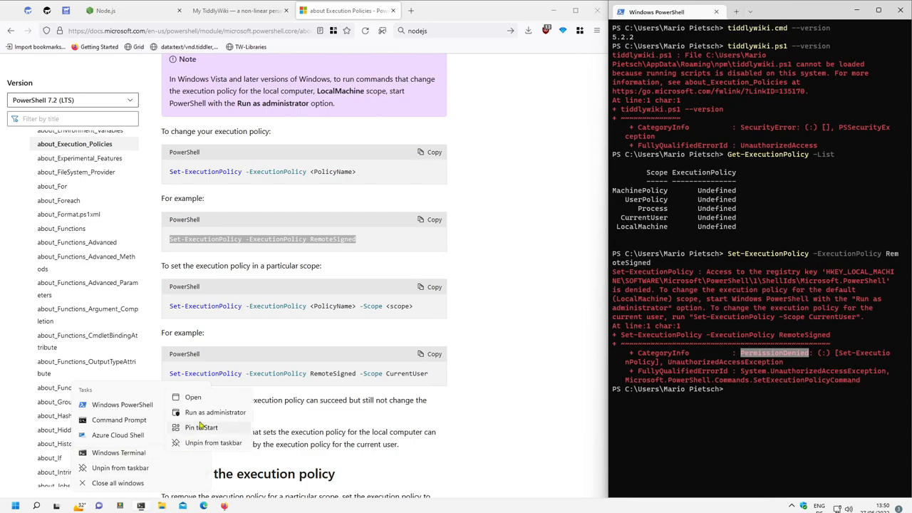
mouse_move(215, 412)
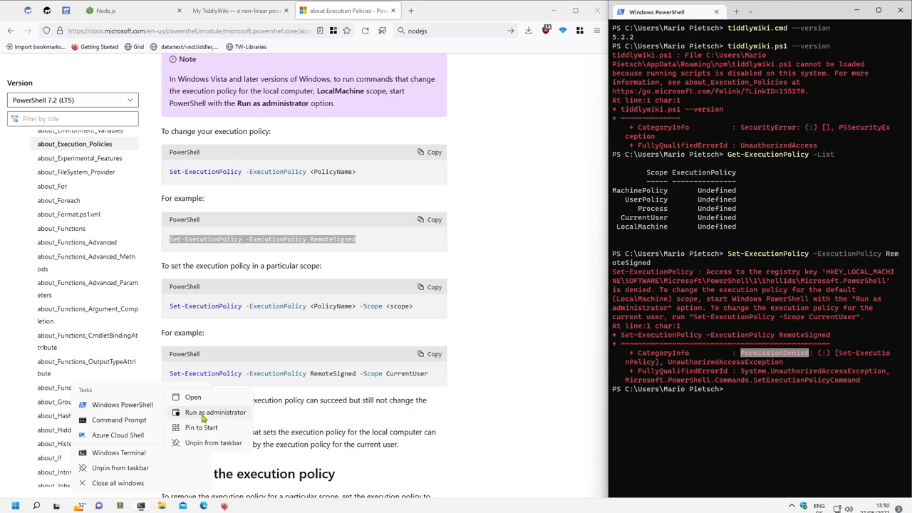
click(215, 412)
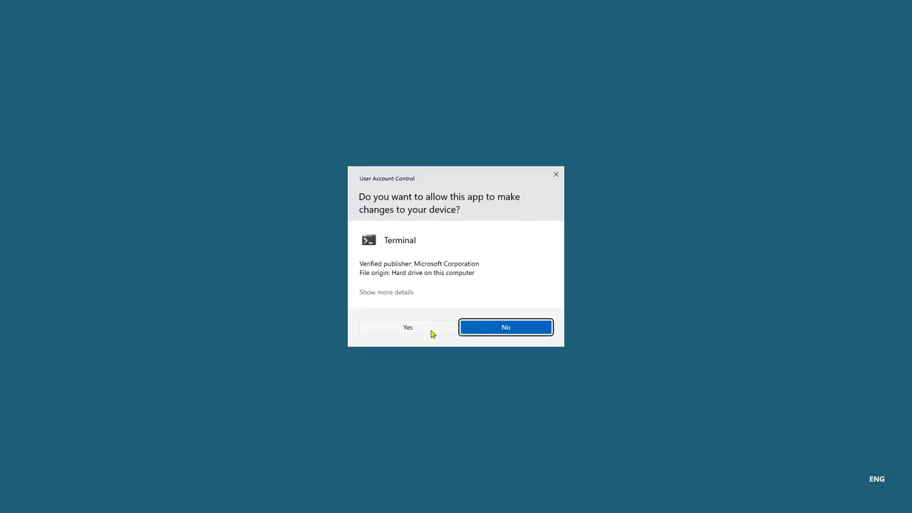
click(505, 327)
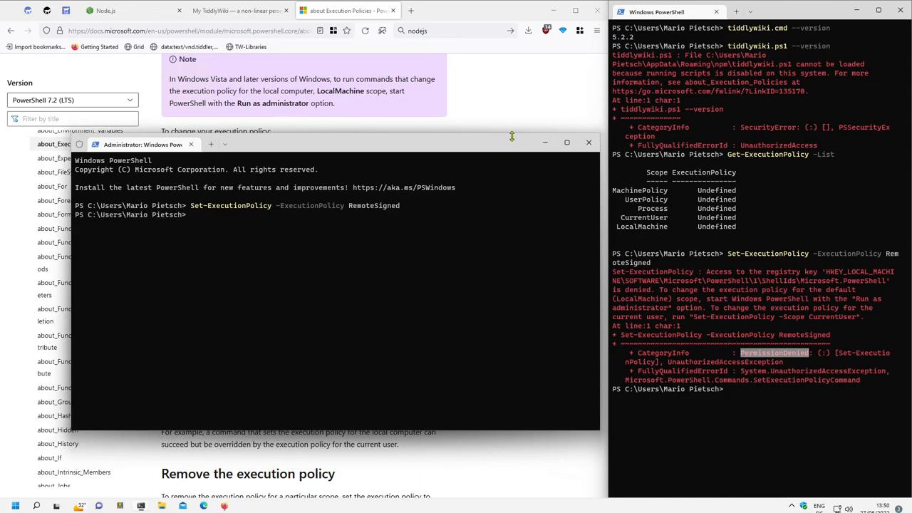
Step: In the original console, confirm LocalMachine shows RemoteSigned, then clear the screen with cls
click(588, 142)
text(Get-ExecutionPolicy -List)
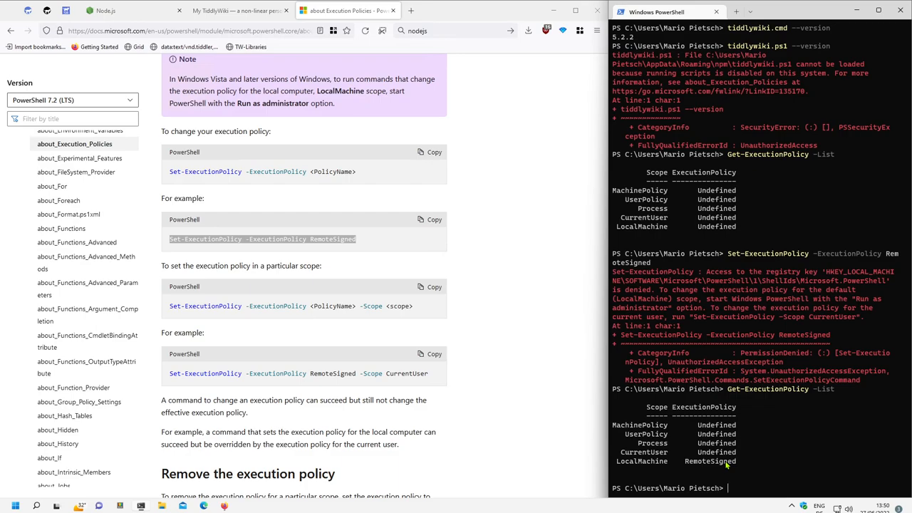
text(cls)
text(t)
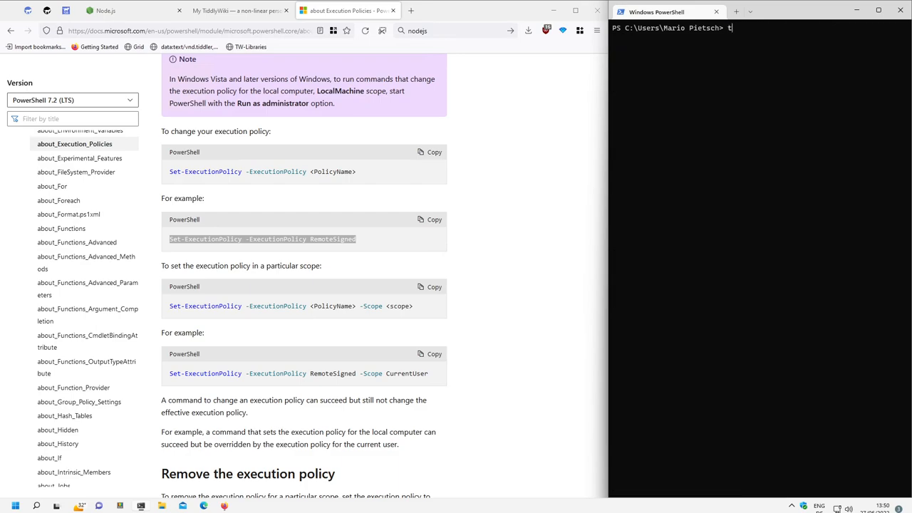
Step: Rerun tiddlywiki.ps1 --version, which now reports TiddlyWiki 5.2.2
text(iddlywiki.ps1)
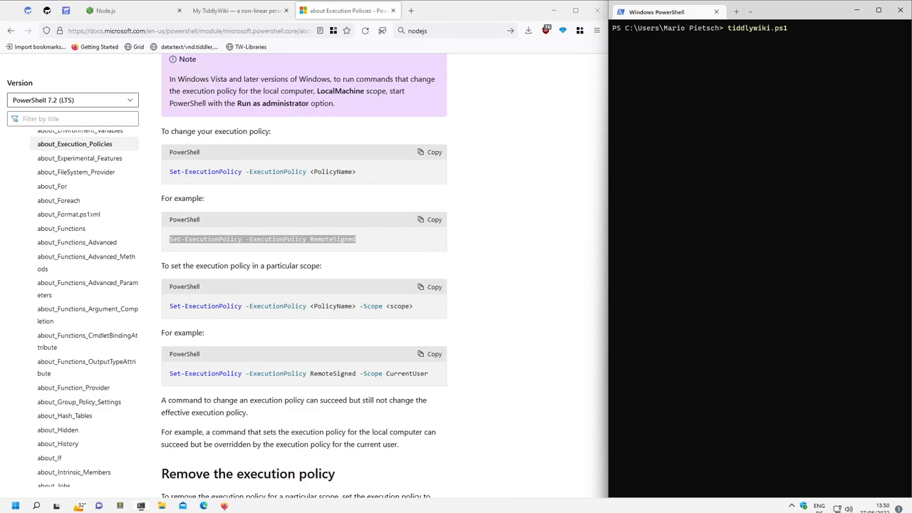
text(..versuib)
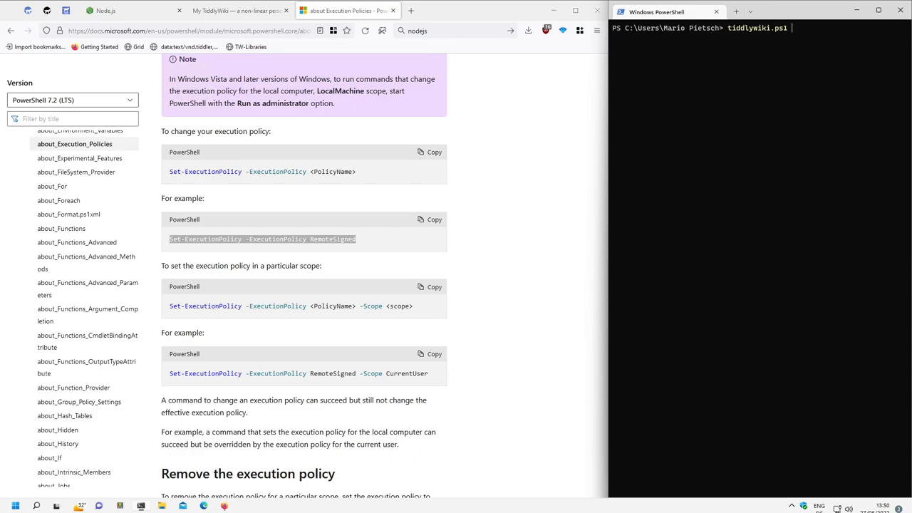
text(--version)
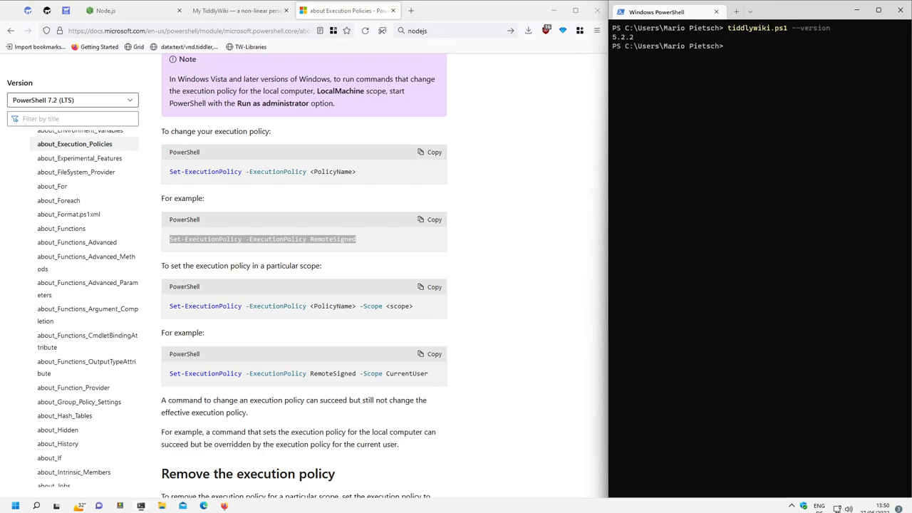
mouse_move(727, 466)
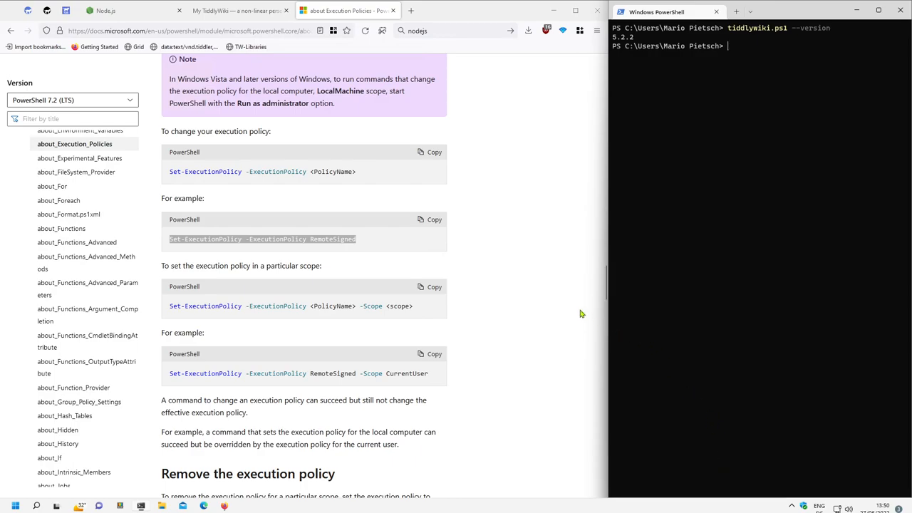
mouse_move(552, 275)
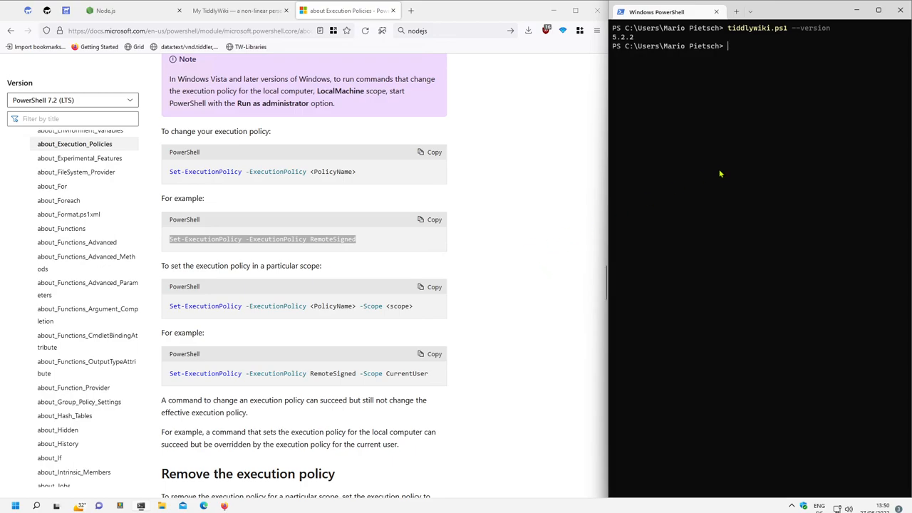
mouse_move(720, 241)
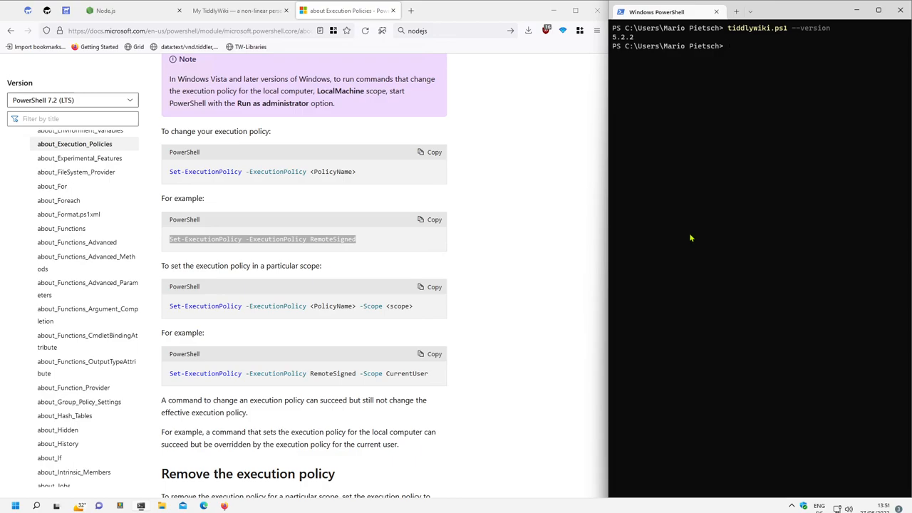
mouse_move(310, 96)
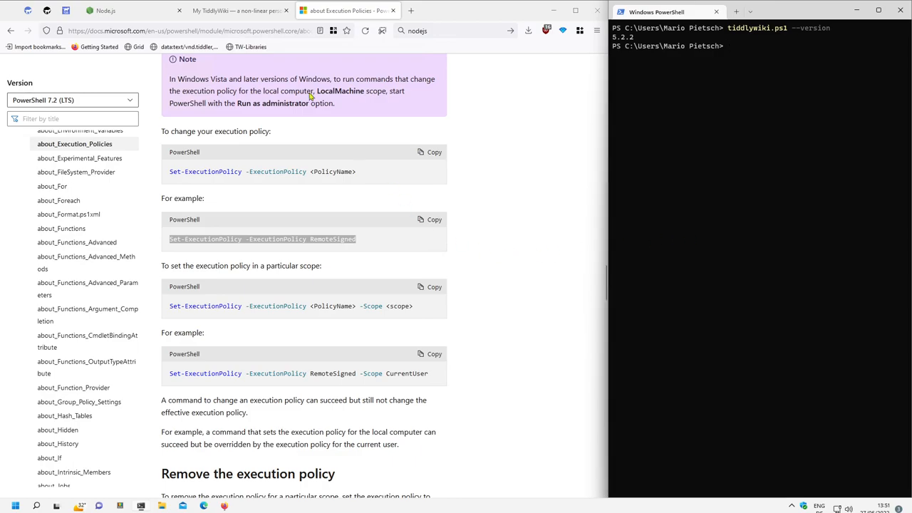
Step: Switch to the My TiddlyWiki tab and read the version and listen commands in the guide
click(235, 11)
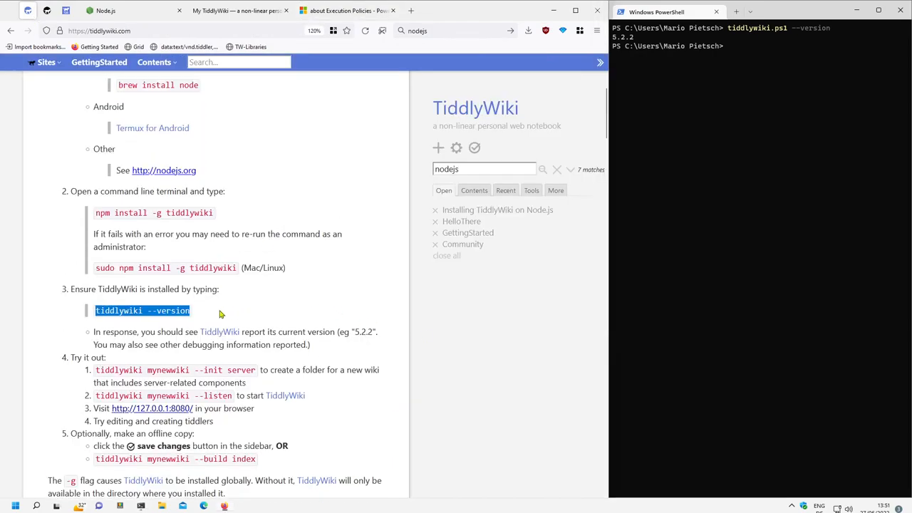
double_click(223, 395)
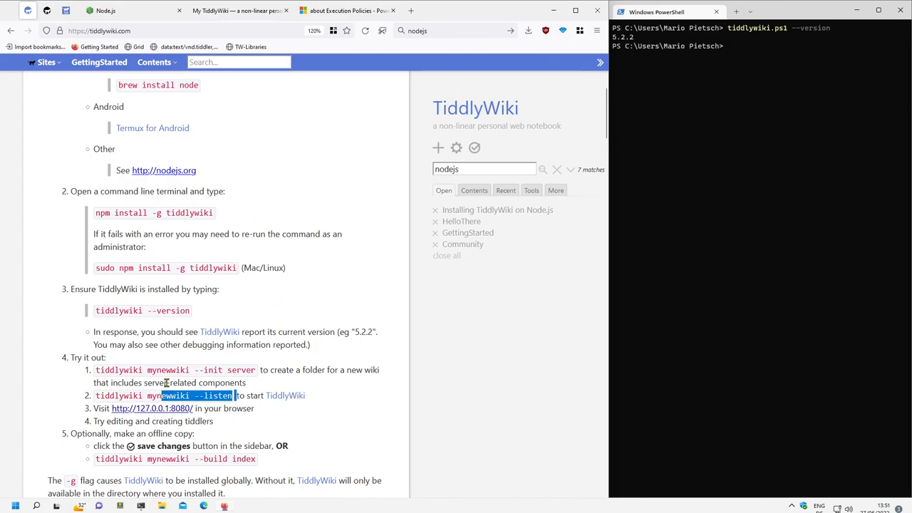
mouse_move(162, 370)
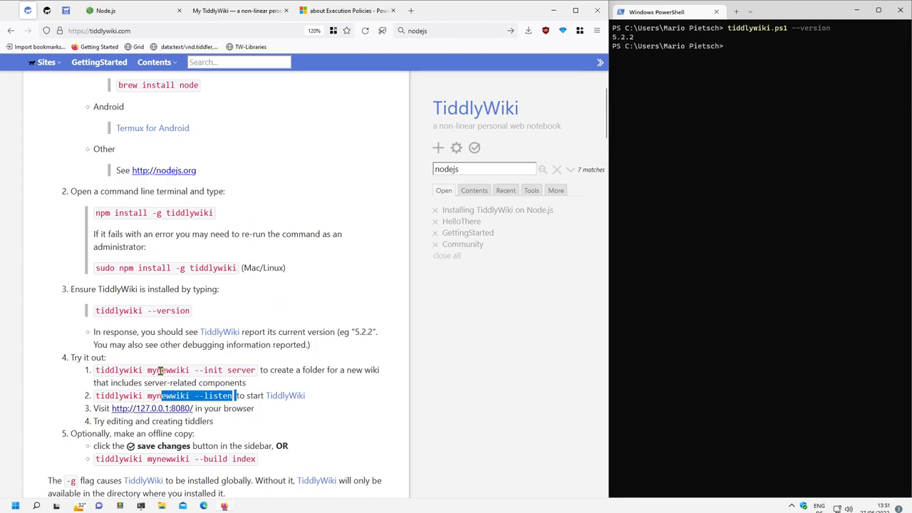
double_click(219, 395)
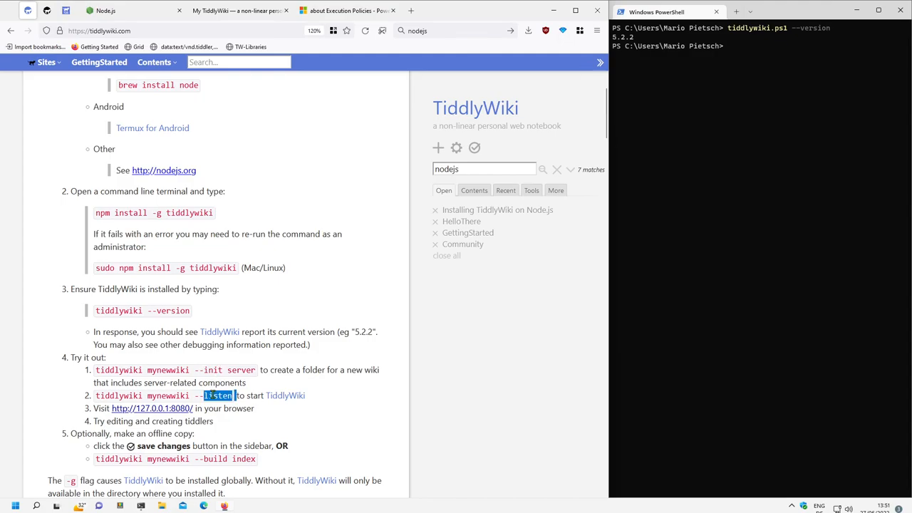
scroll(down, 3)
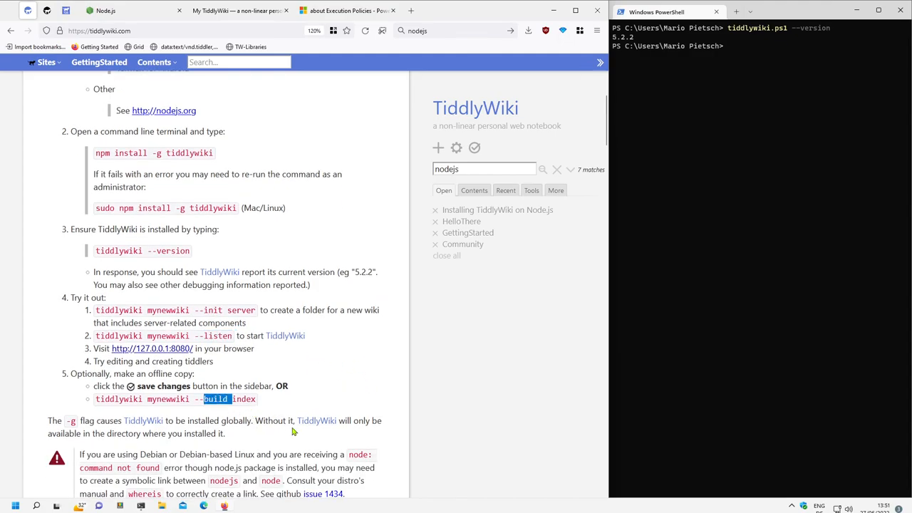
mouse_move(404, 454)
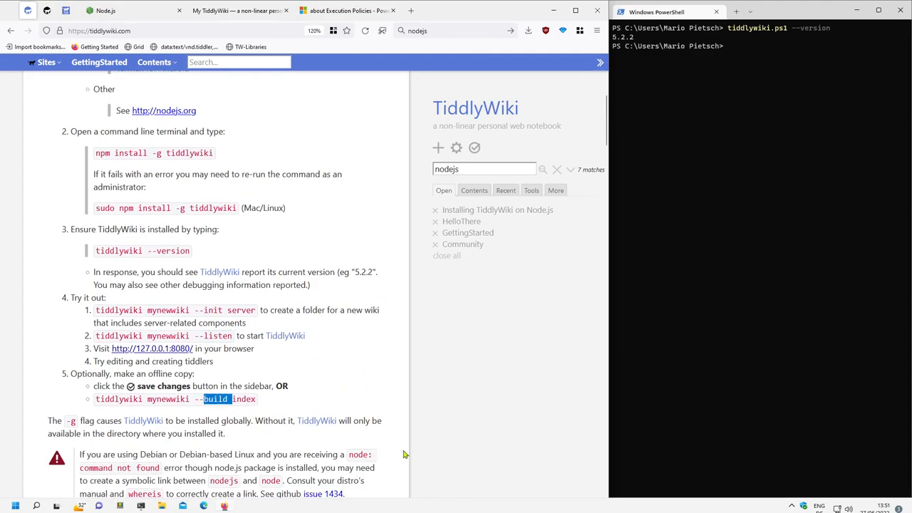